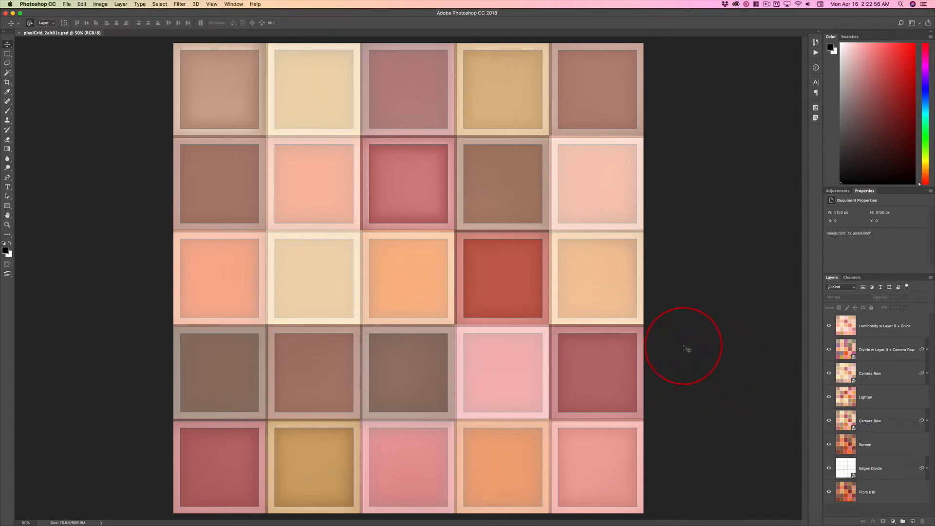
mouse_move(725, 341)
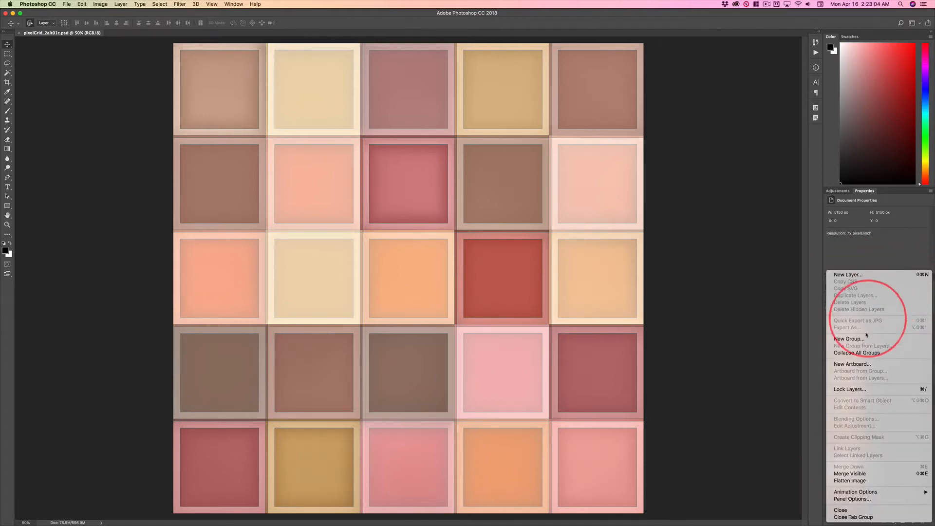
- Set Layers panel thumbnails to medium size with Entire Document preview
left_click(852, 499)
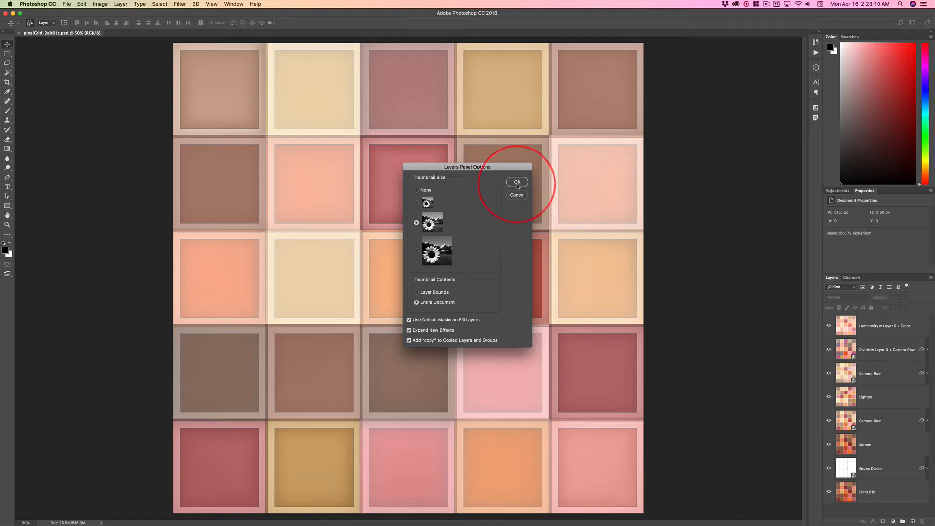
left_click(517, 182)
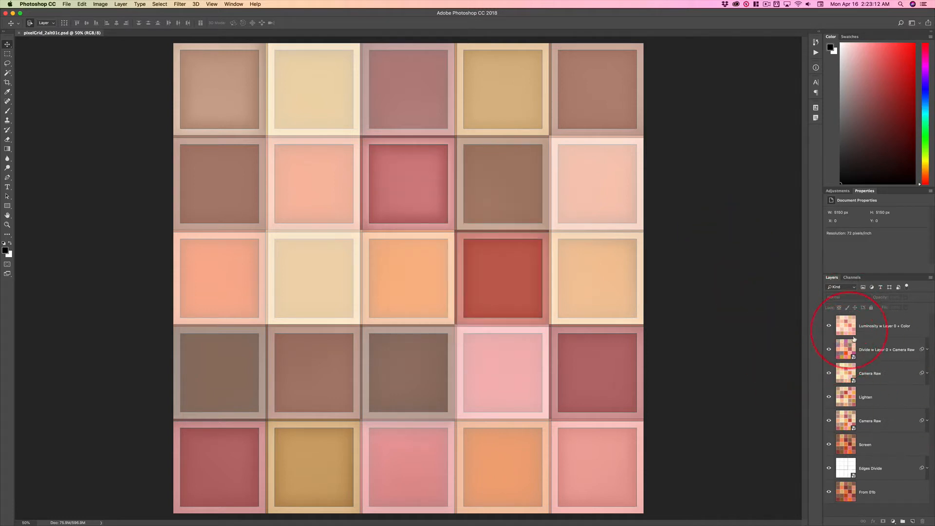
left_click(927, 349)
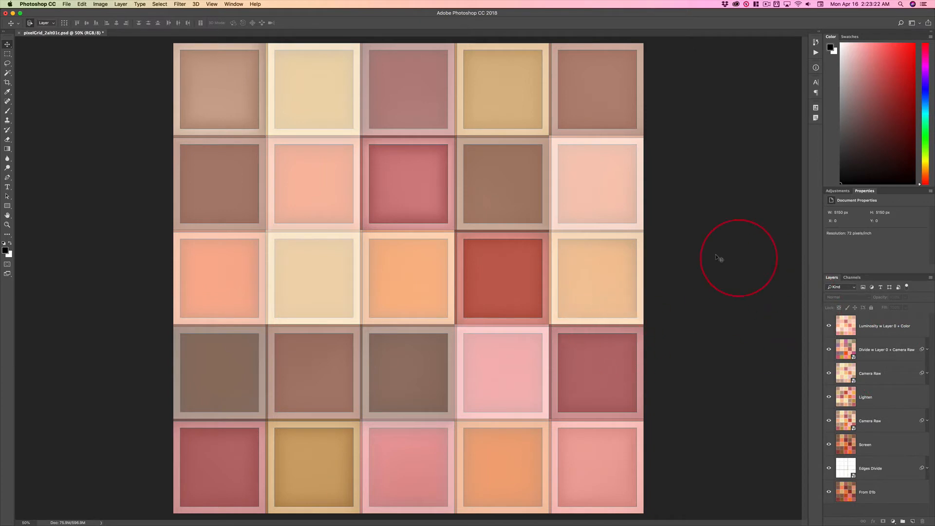
mouse_move(39, 40)
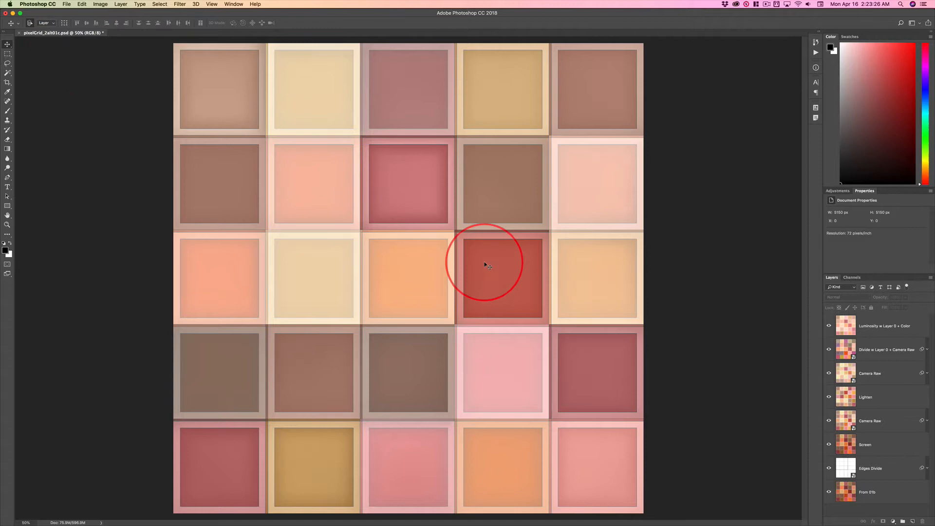
mouse_move(723, 292)
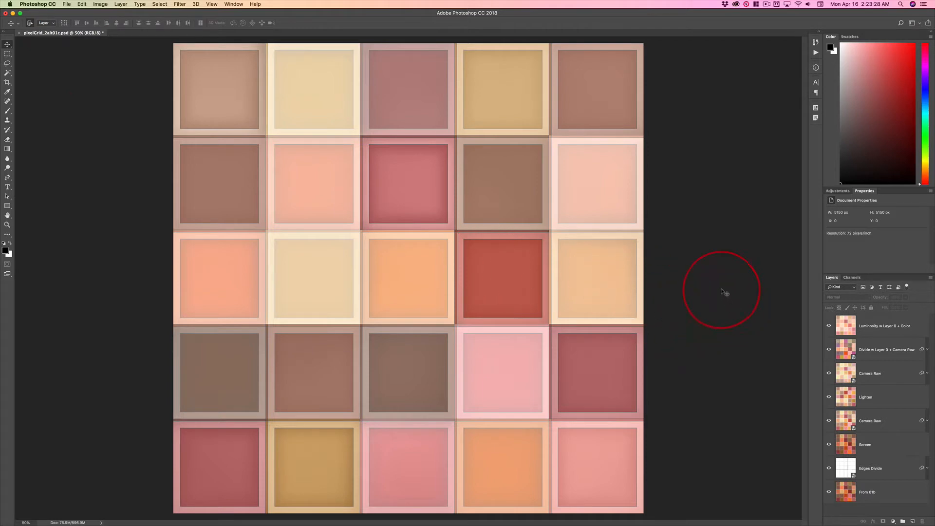
mouse_move(728, 298)
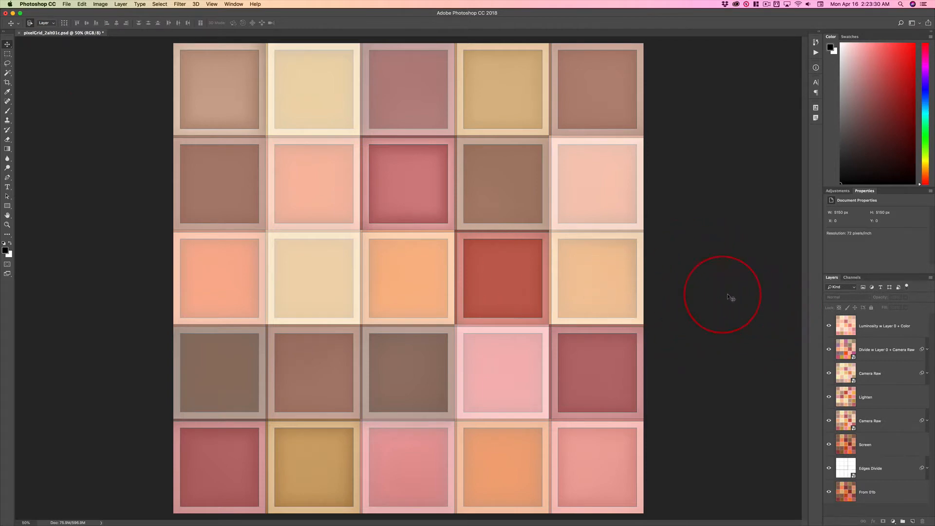
mouse_move(667, 296)
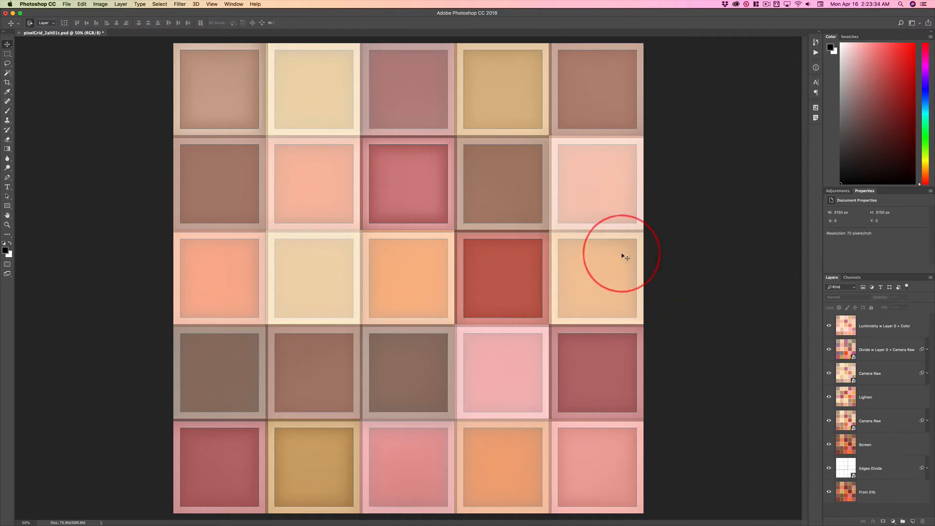
- Save a layered copy as pixelGrid_2alt01cDemo.psd in Photoshop format
key("shift+cmd+s")
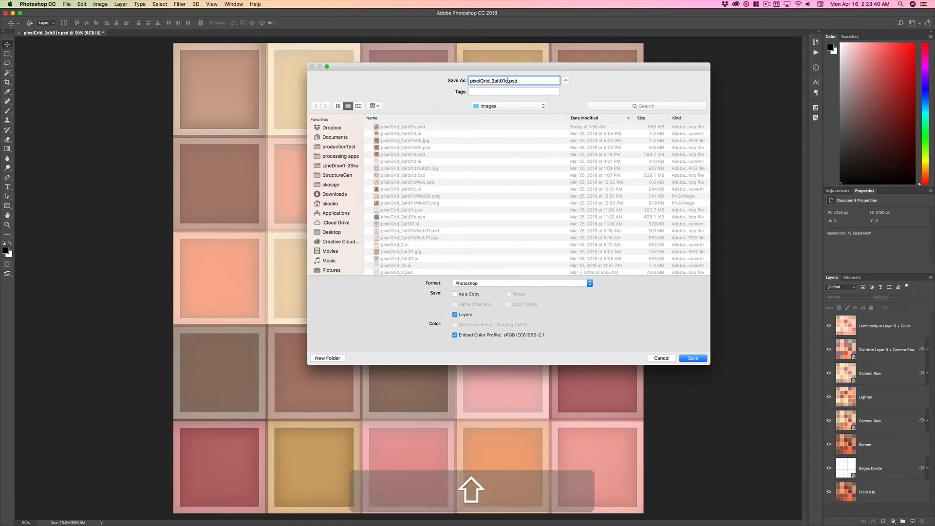
type("Demo")
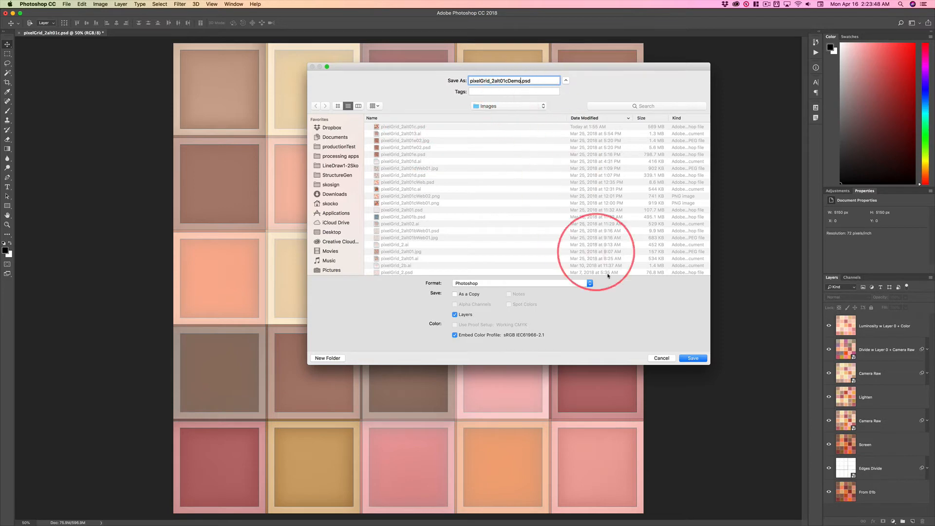
left_click(692, 358)
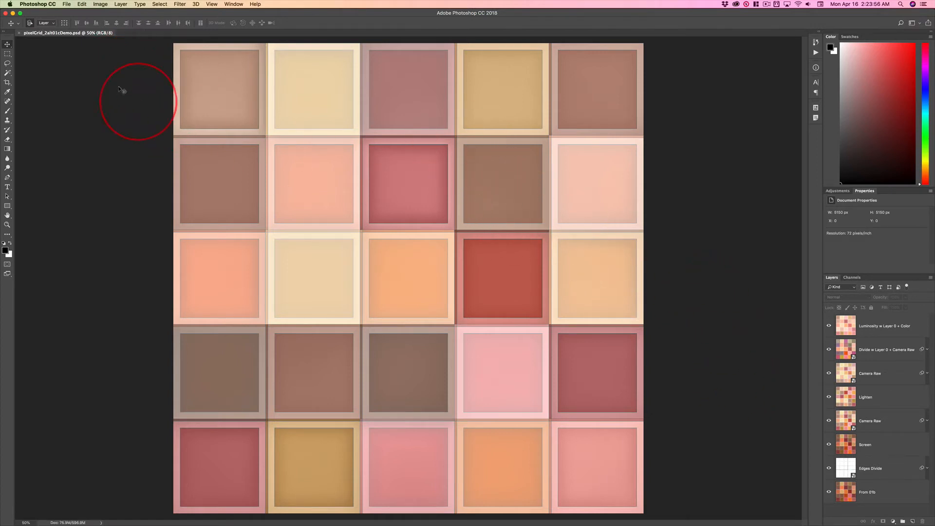
mouse_move(197, 94)
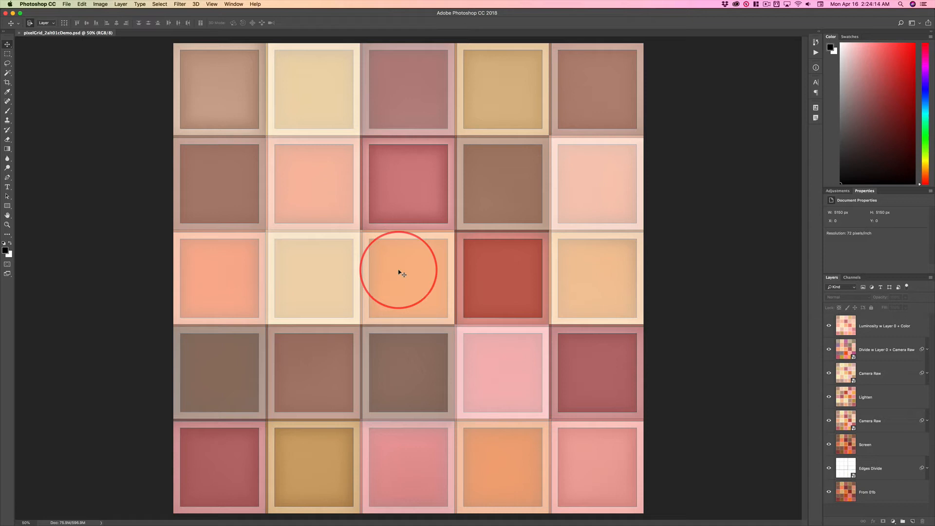
mouse_move(656, 350)
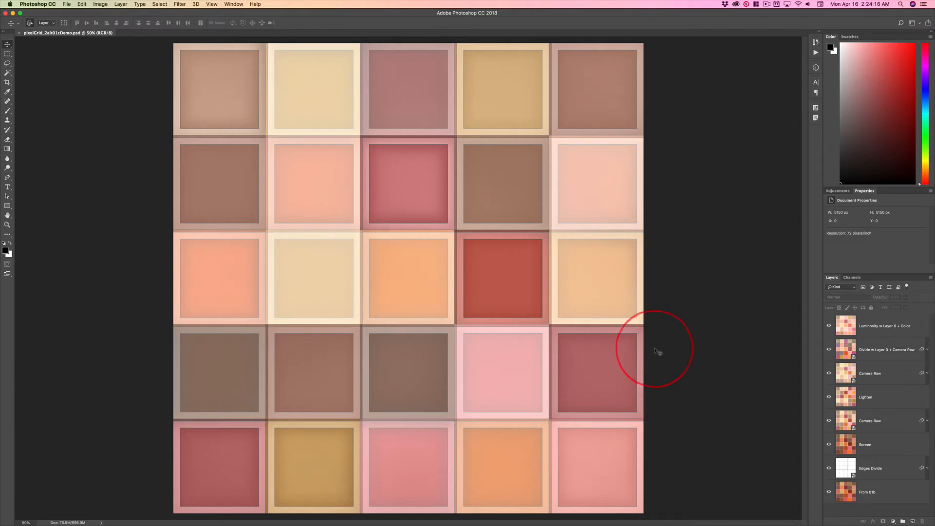
mouse_move(694, 316)
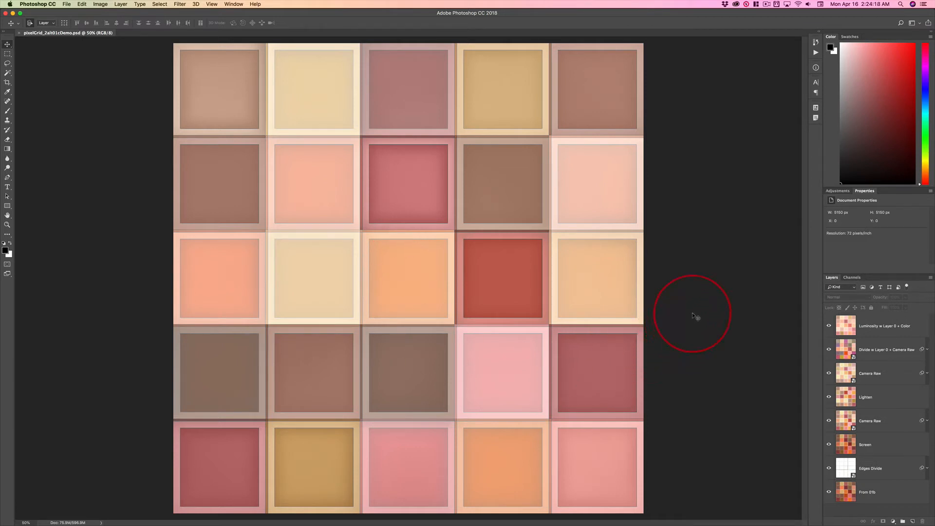
mouse_move(304, 349)
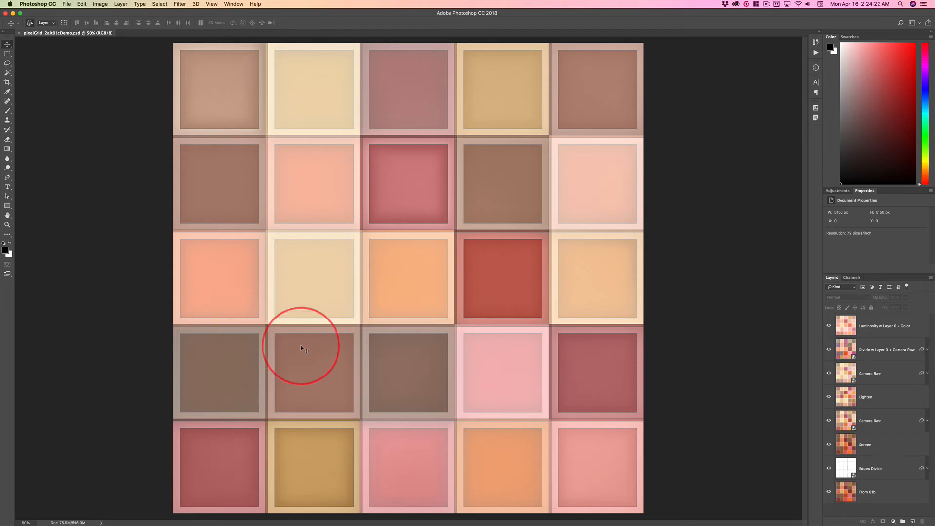
mouse_move(498, 331)
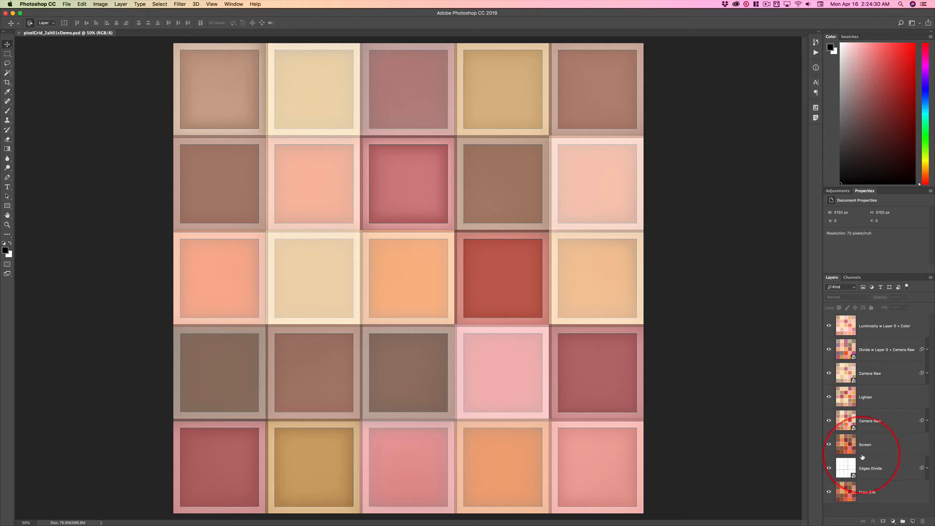
- Flatten Image from the Layers panel menu, merging all layers into Background
left_click(876, 326)
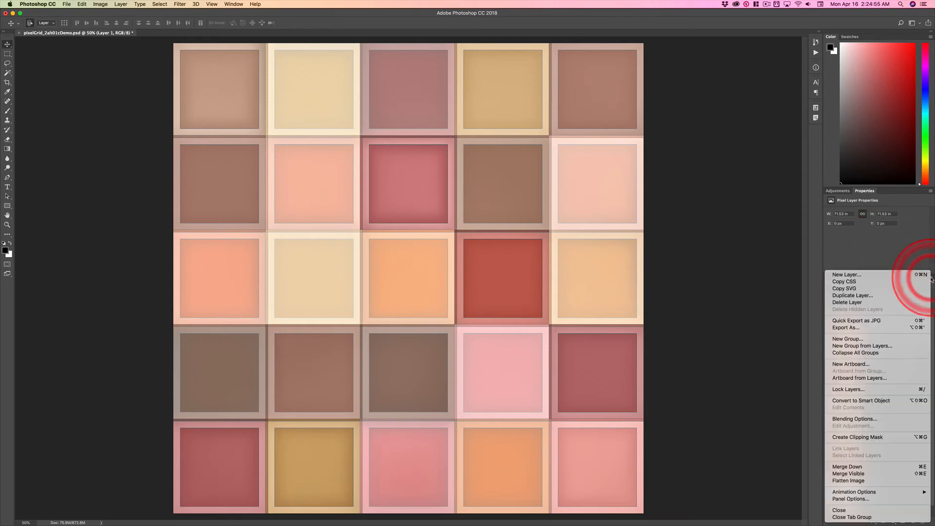
mouse_move(847, 481)
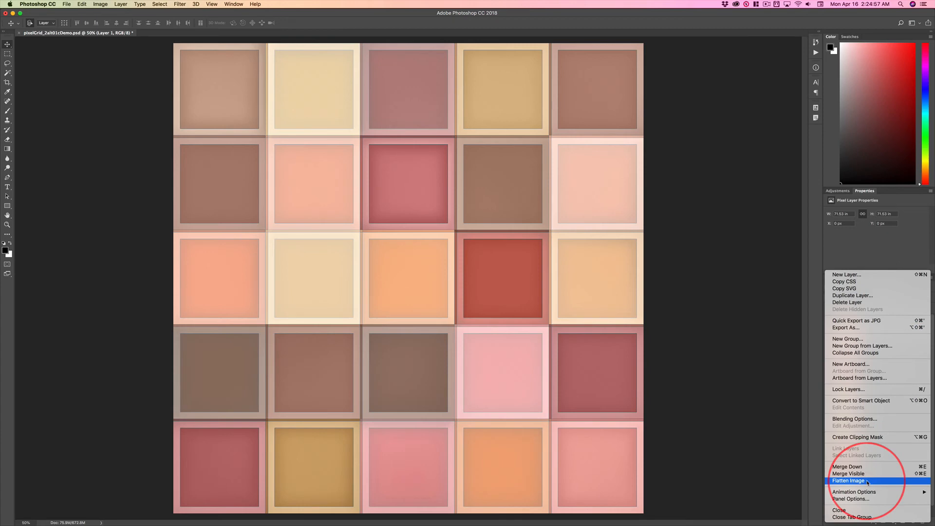
left_click(847, 480)
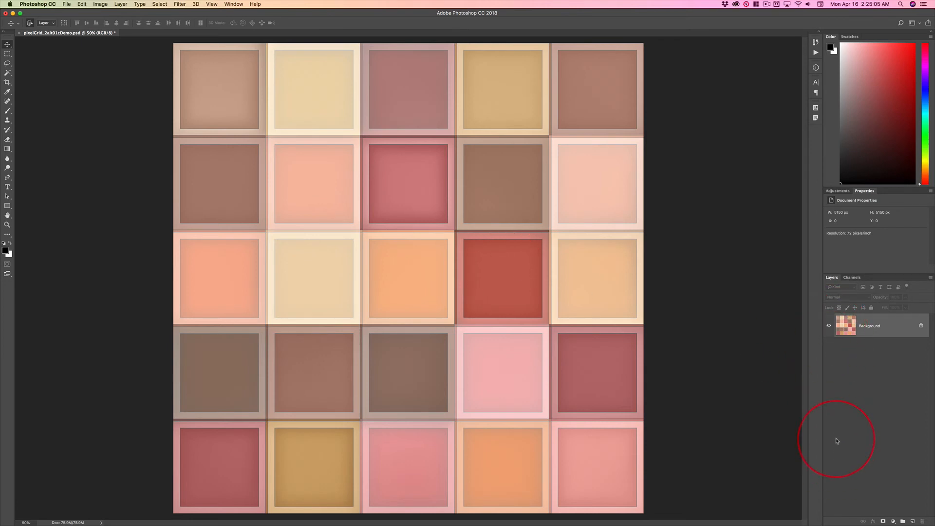
mouse_move(643, 284)
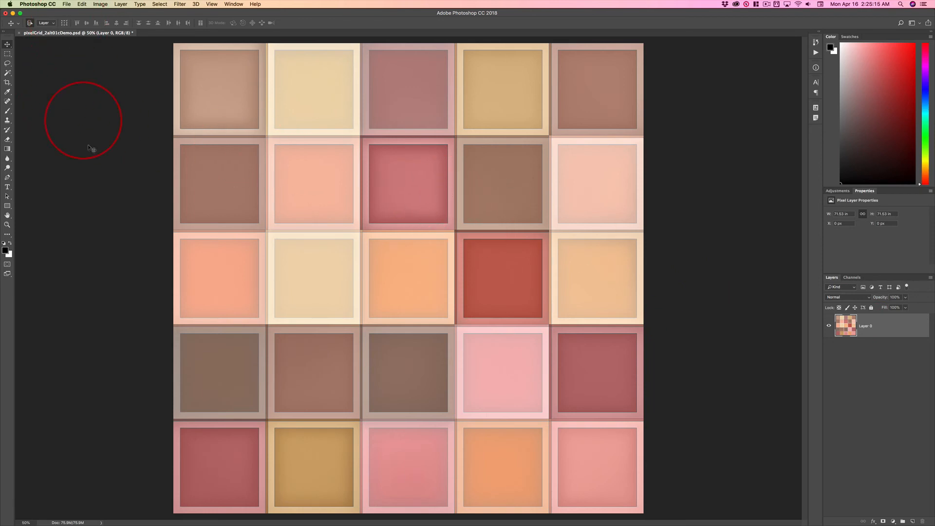
mouse_move(90, 156)
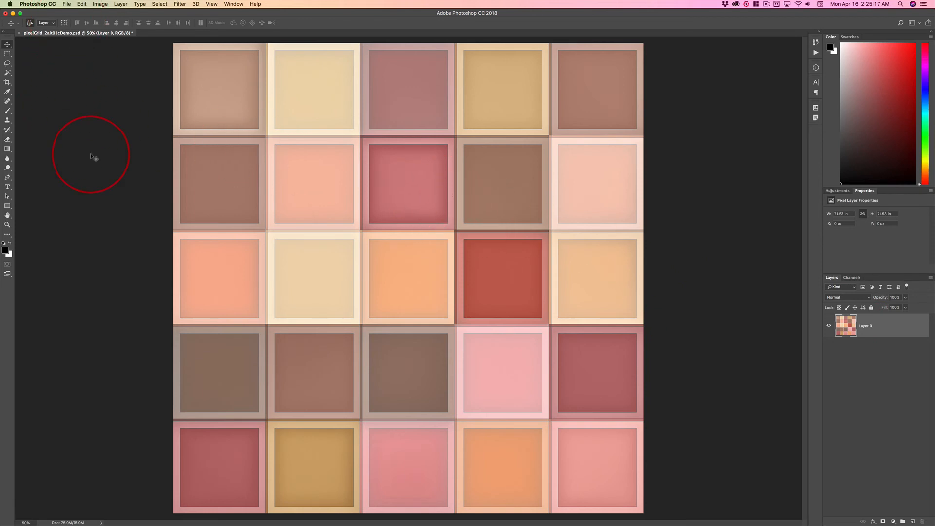
- Save the flattened image as pixelGrid_2alt01cDemoFlat.psd via File > Save As
left_click(66, 5)
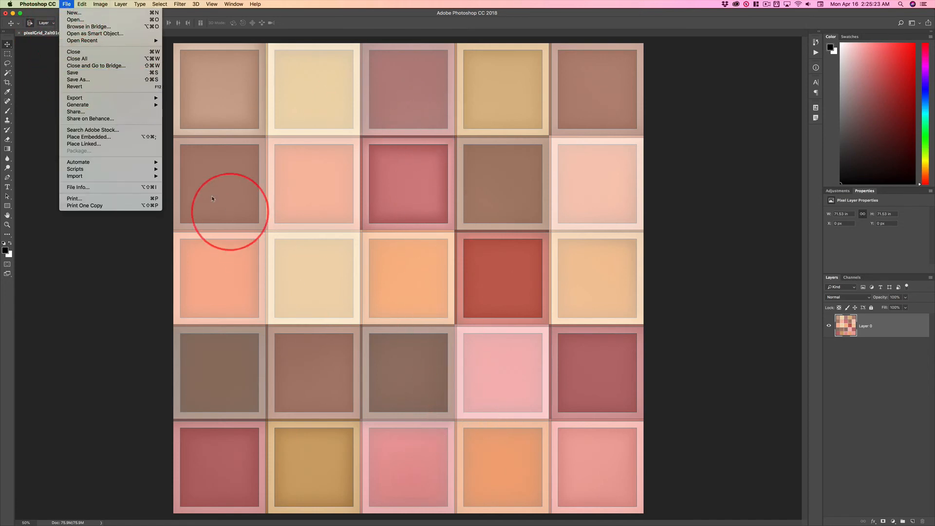
left_click(520, 191)
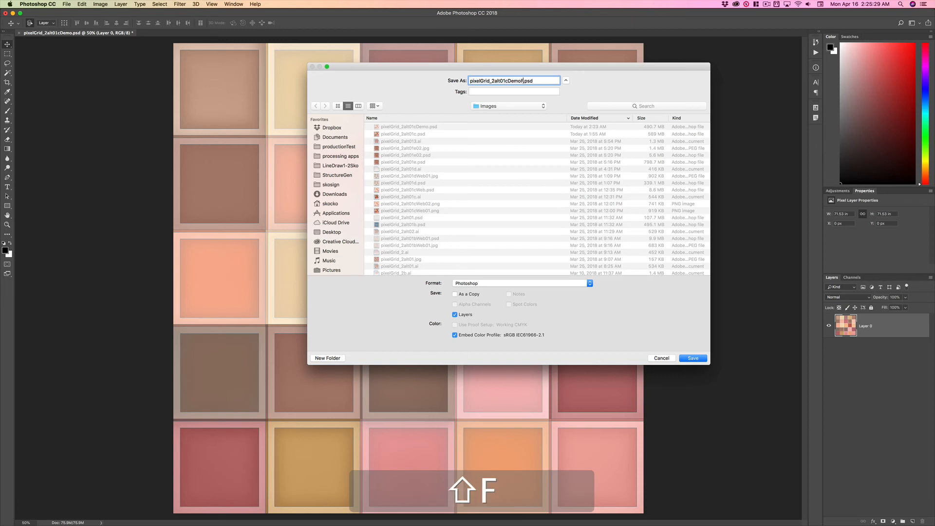
type("Flat")
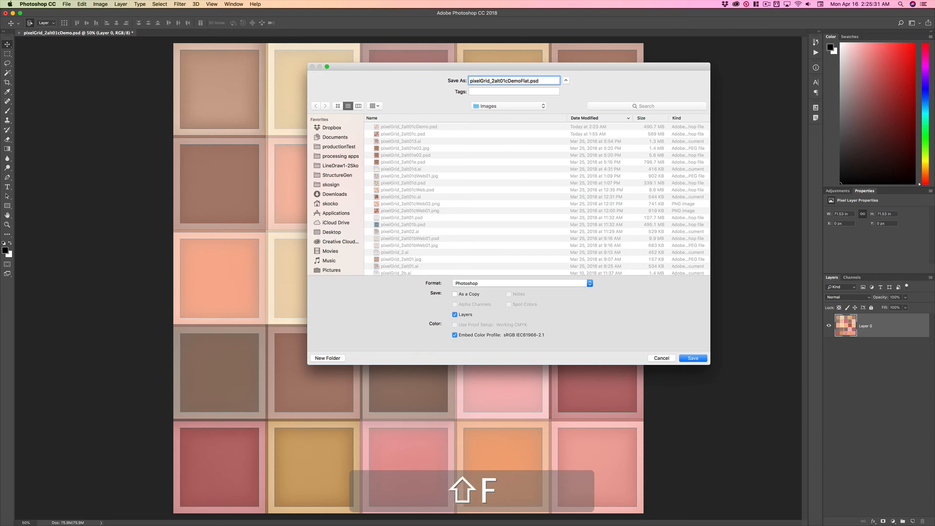
left_click(693, 358)
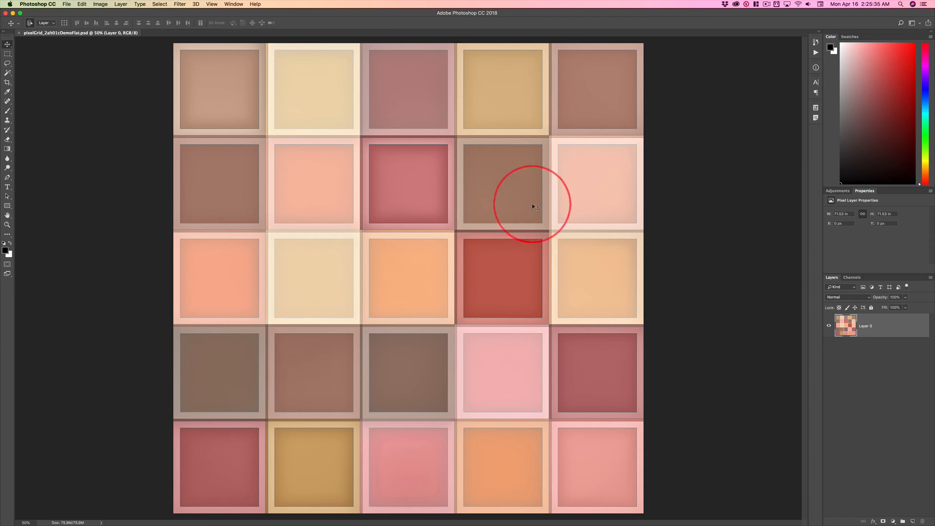
mouse_move(557, 243)
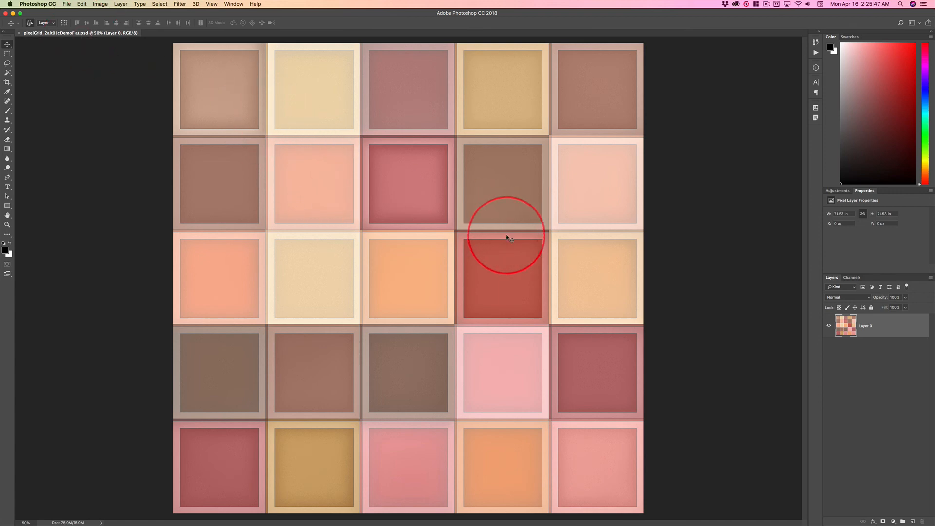
mouse_move(462, 255)
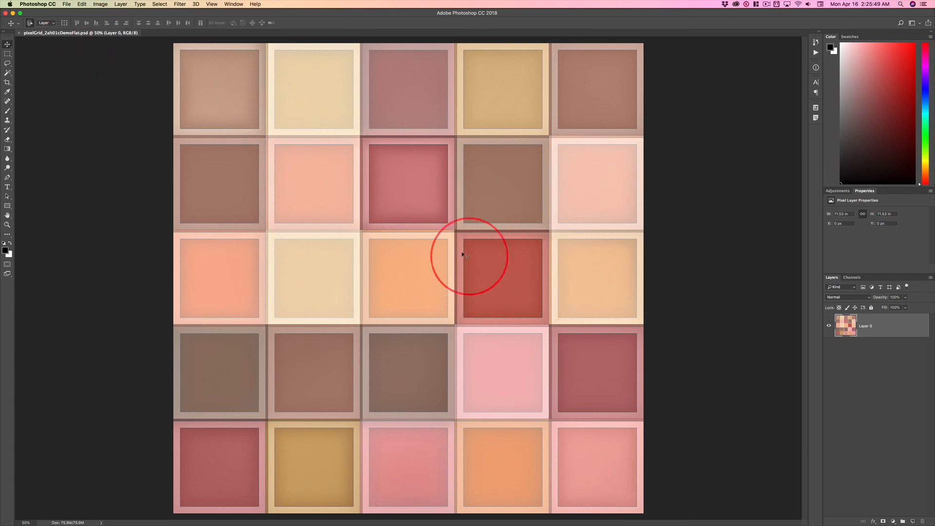
mouse_move(601, 289)
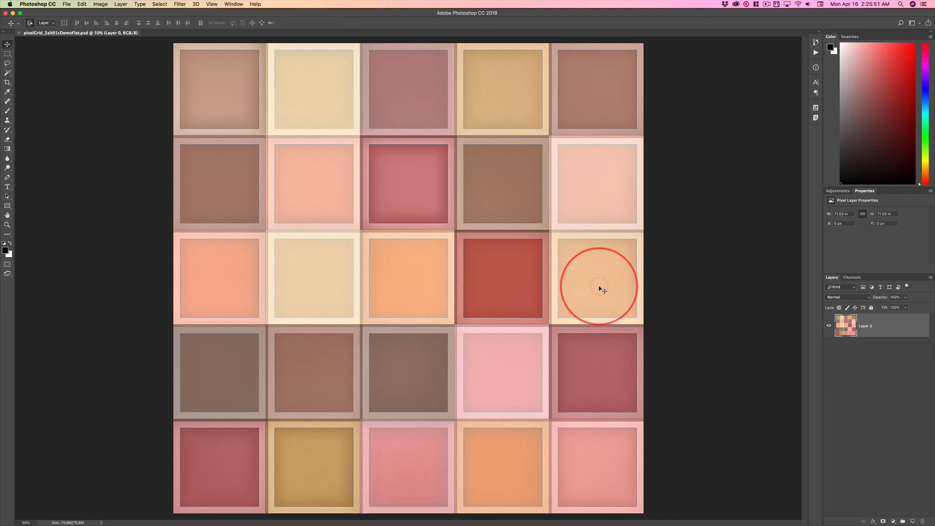
mouse_move(197, 109)
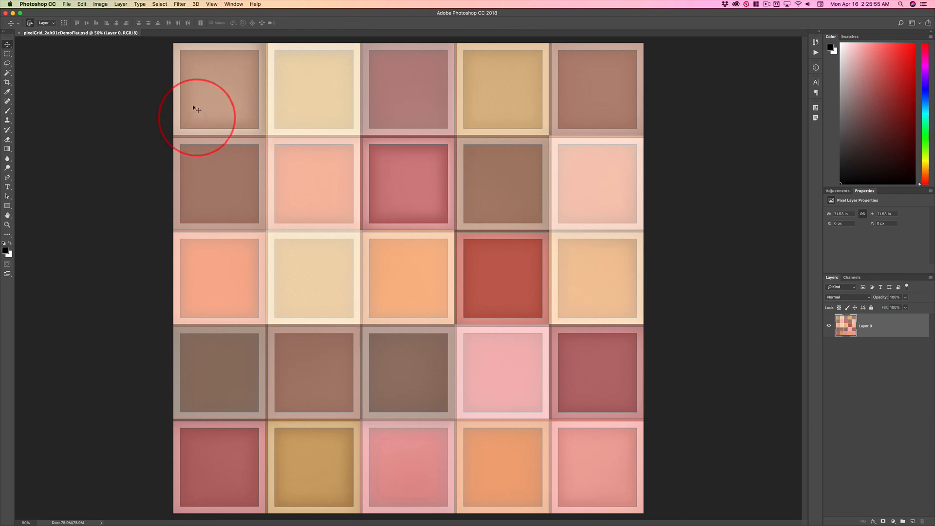
mouse_move(539, 231)
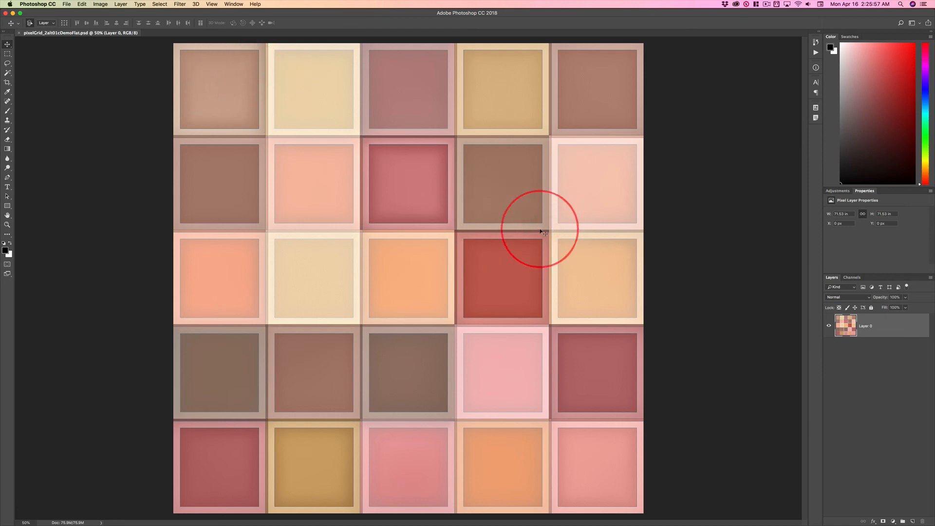
mouse_move(718, 250)
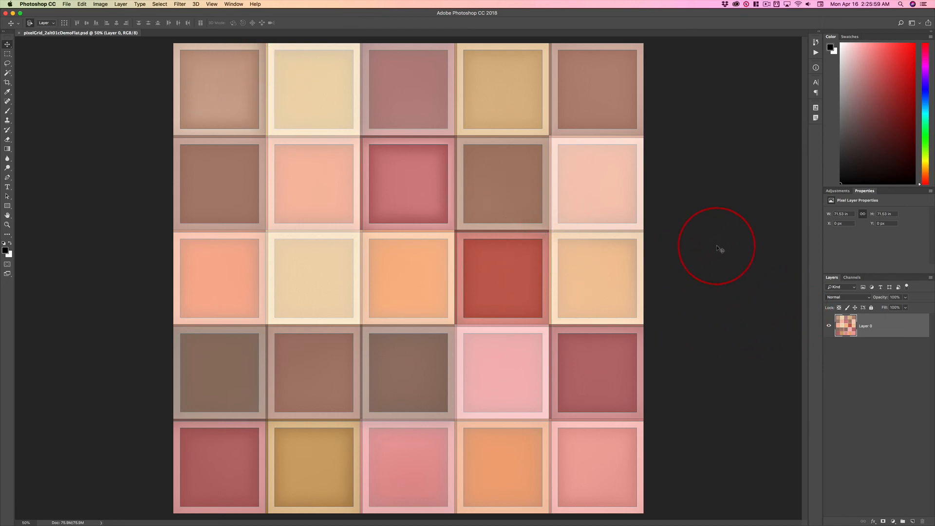
mouse_move(726, 236)
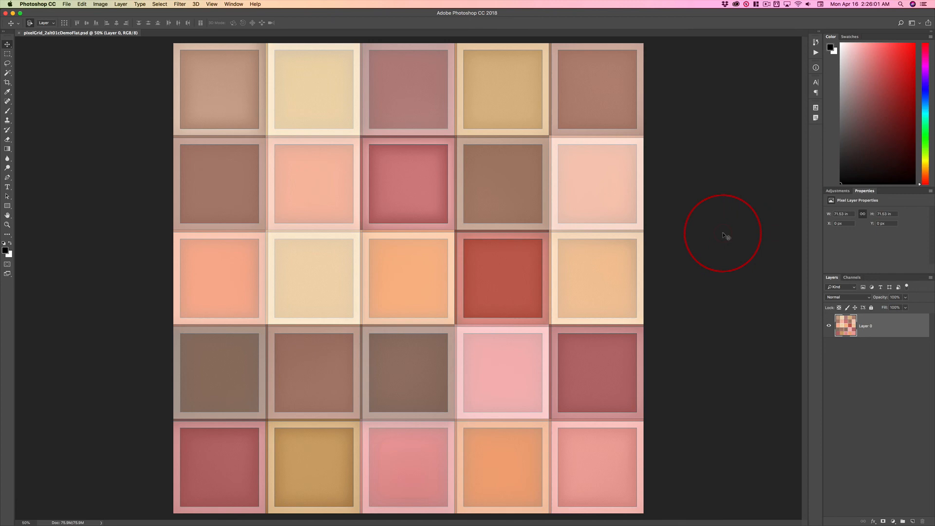